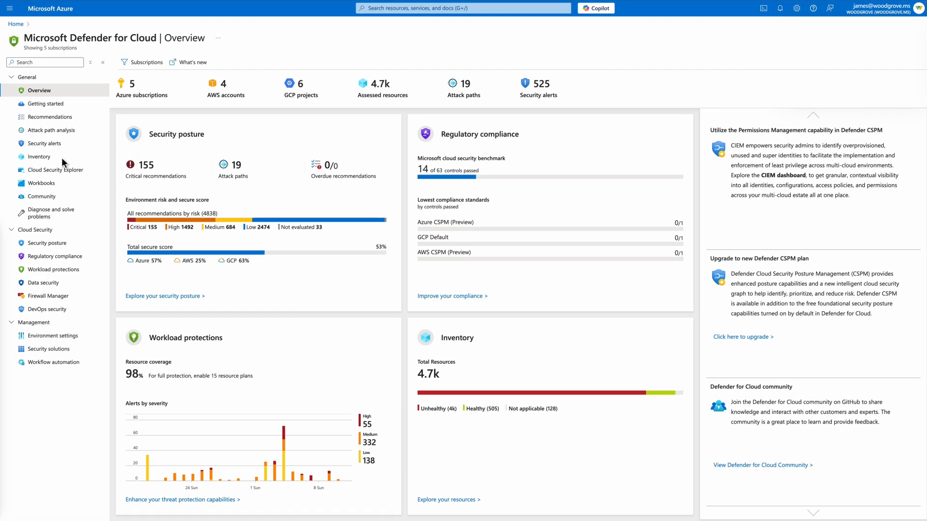
Filter the Inventory by resource type to API Management API, operation and service.
click(40, 156)
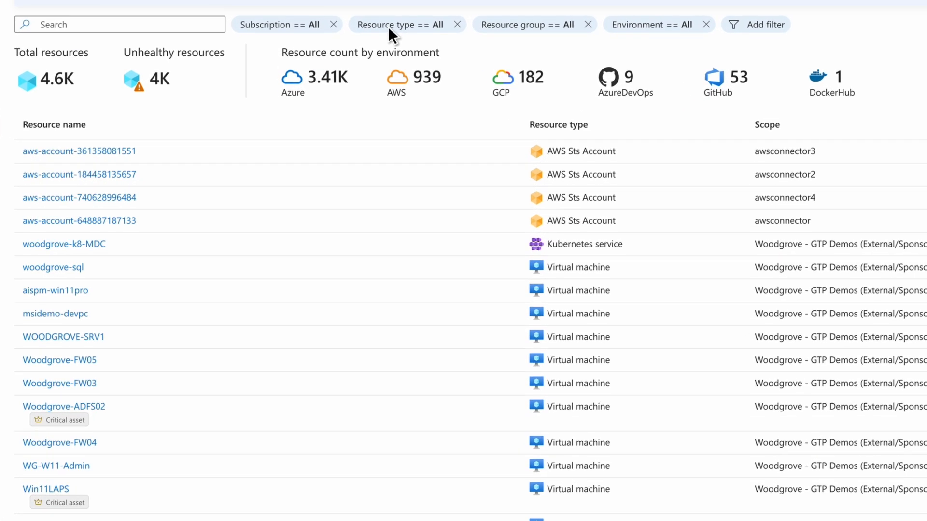
click(407, 24)
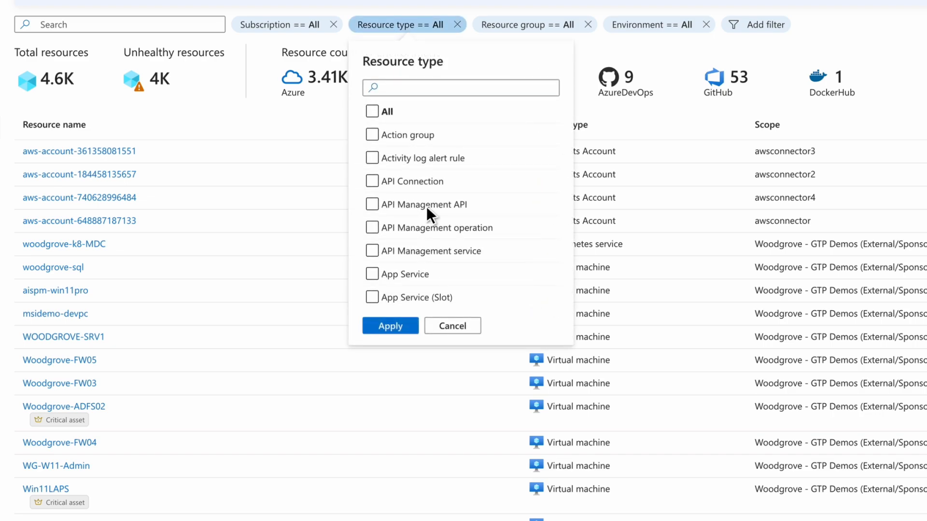
click(371, 203)
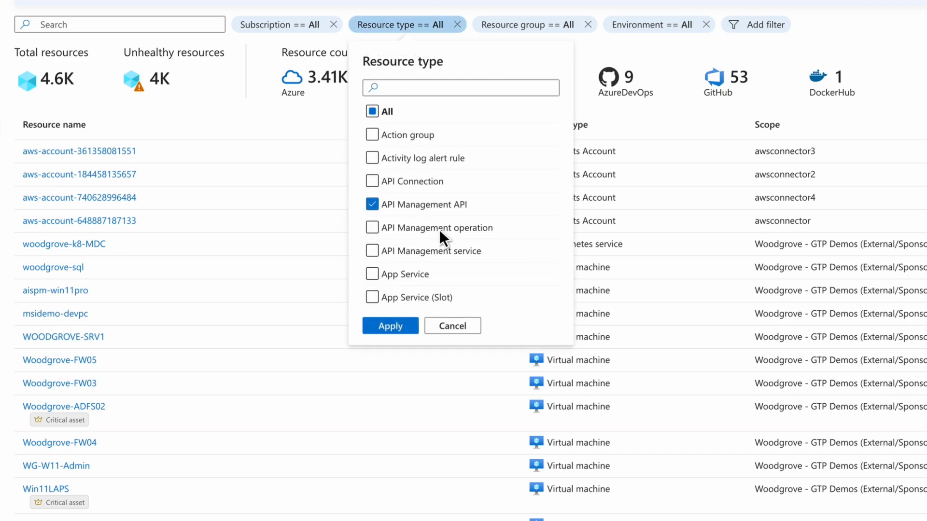
click(373, 228)
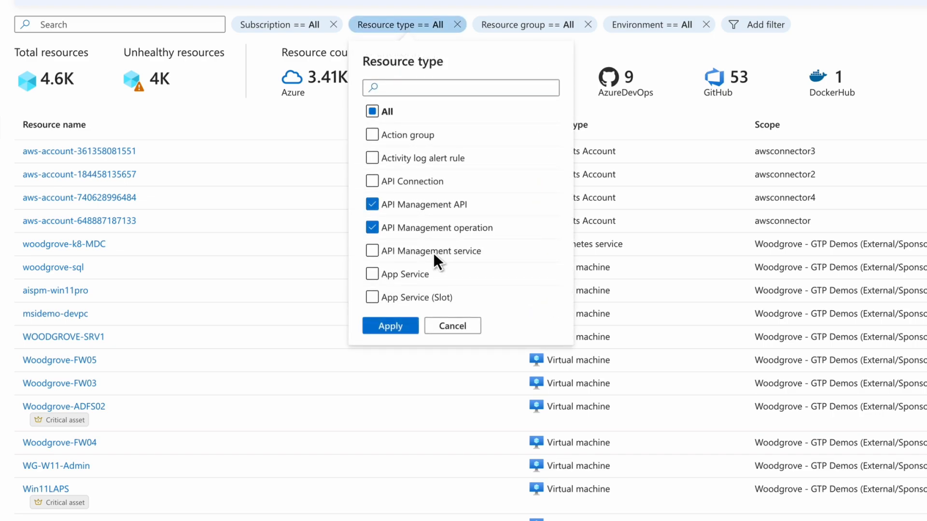
click(371, 251)
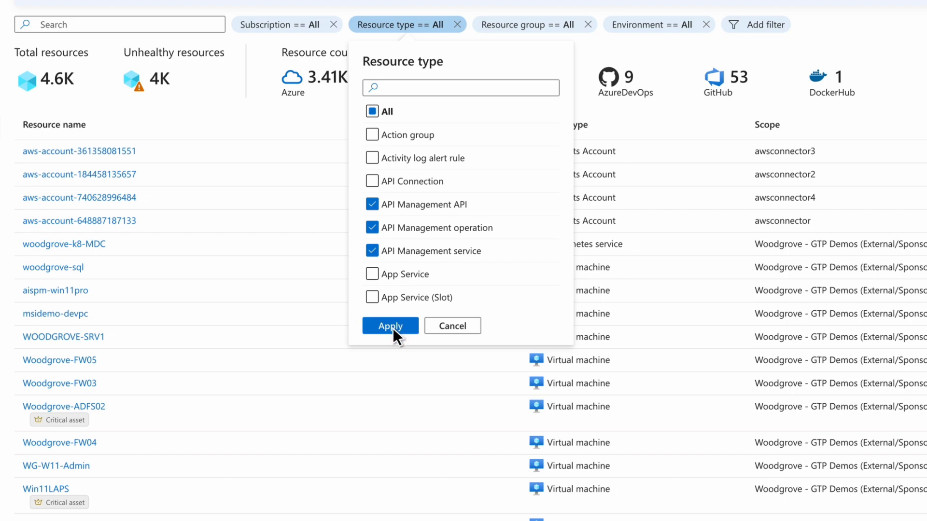
click(390, 325)
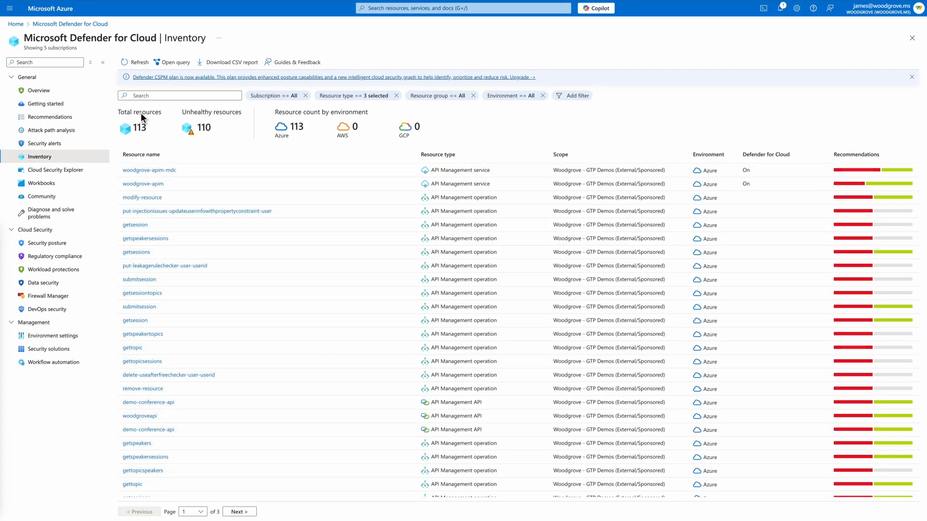
mouse_move(144, 118)
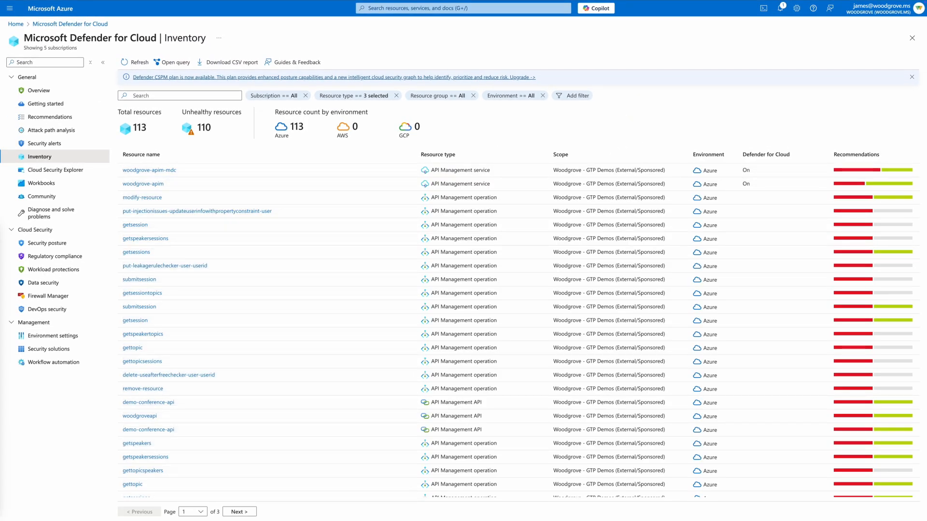
mouse_move(64, 123)
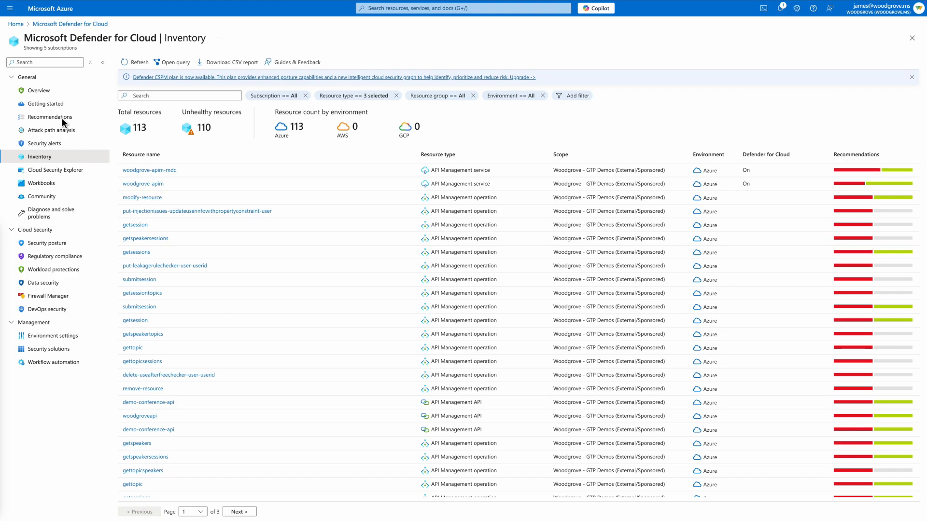
Add a Resource type filter on Recommendations limited to the API Management types.
click(50, 117)
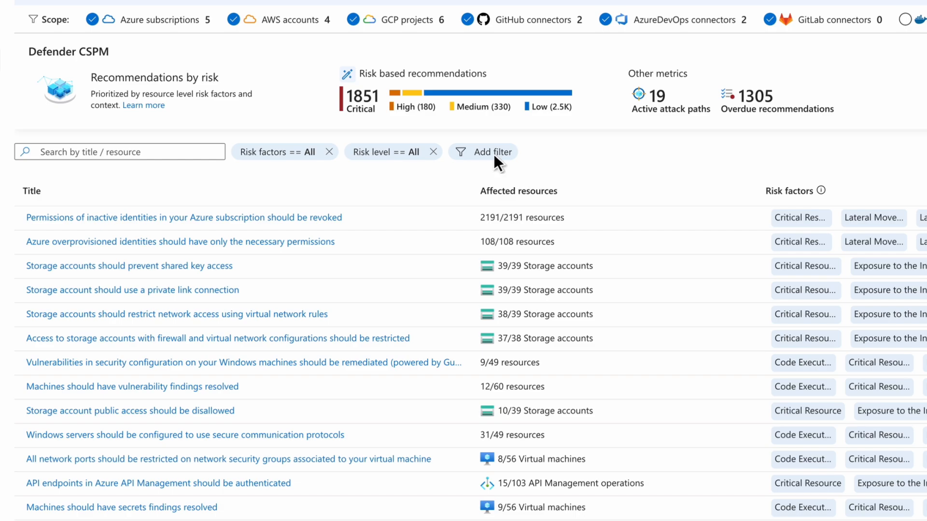
click(490, 151)
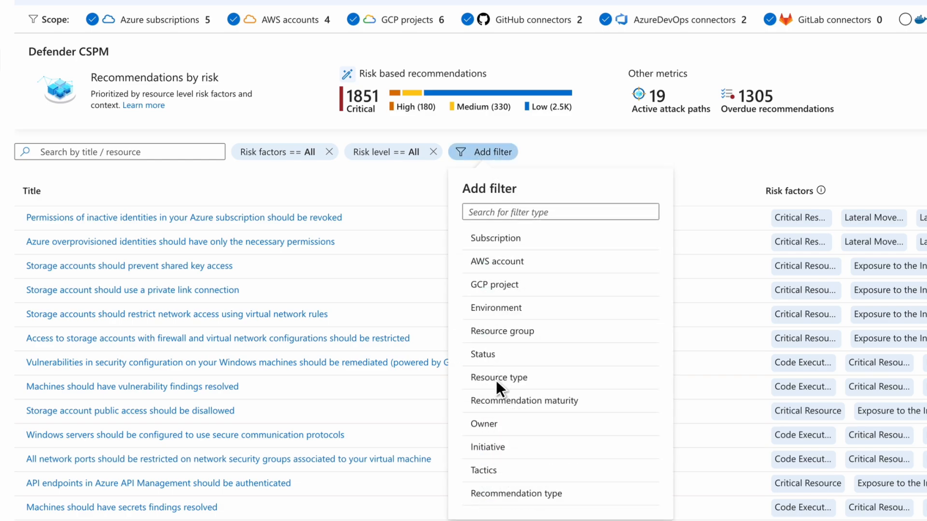
click(498, 377)
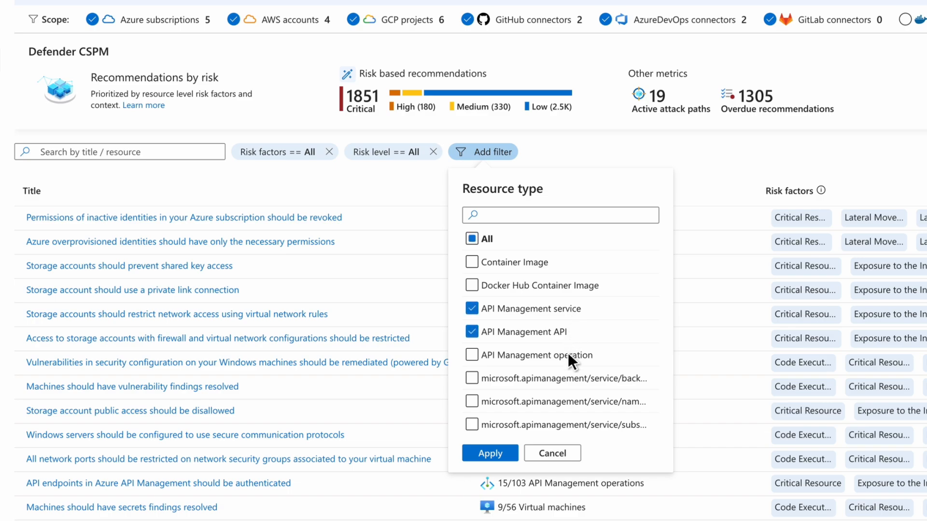
click(472, 355)
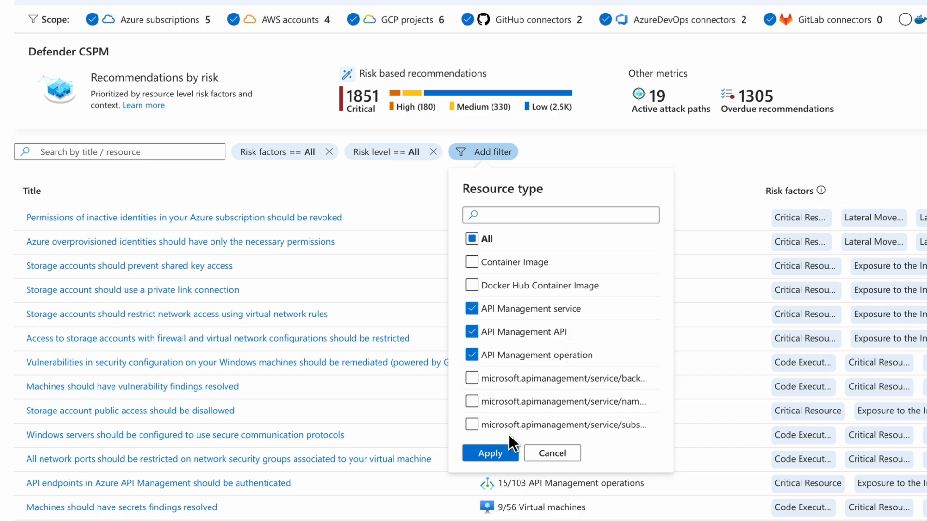
click(489, 453)
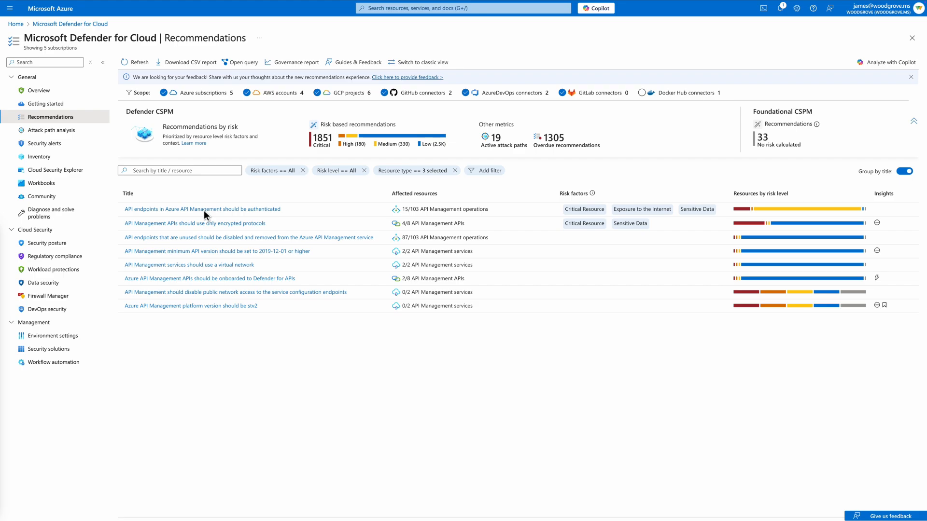
click(202, 209)
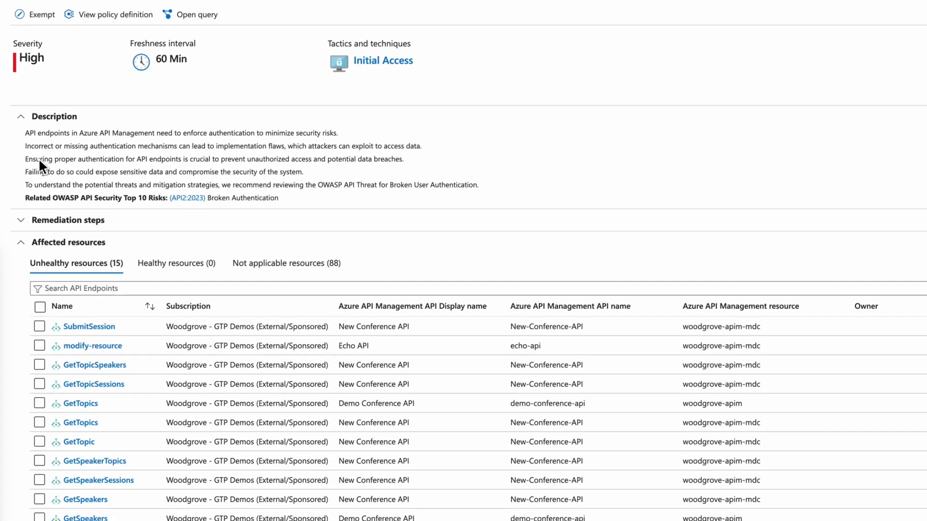
scroll(down, 3)
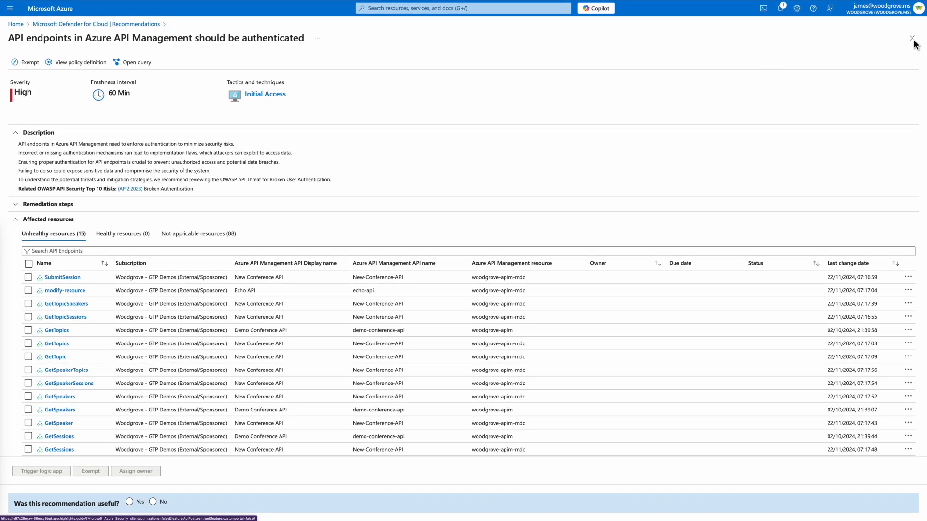
click(912, 37)
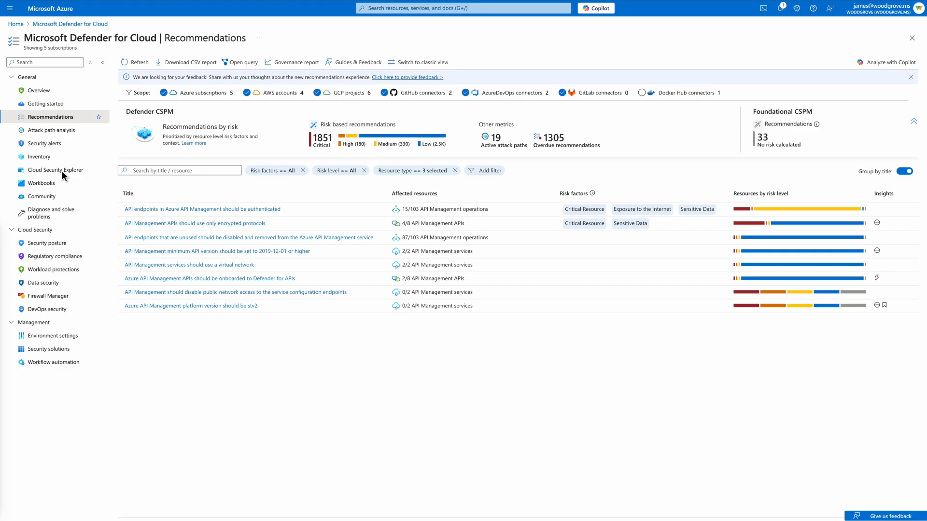
Run the Cloud Security Explorer query for internet-exposed sensitive API endpoints and review a result's details.
click(56, 170)
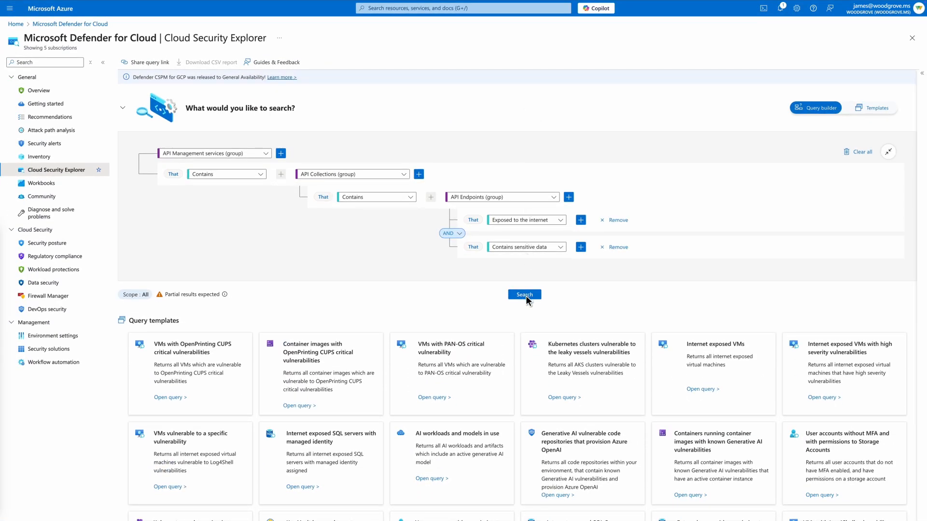
click(523, 294)
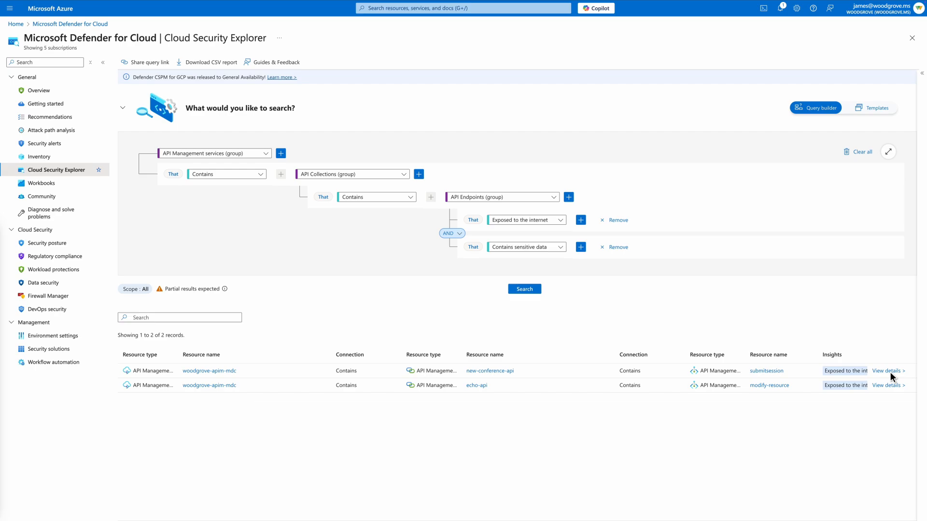
click(886, 371)
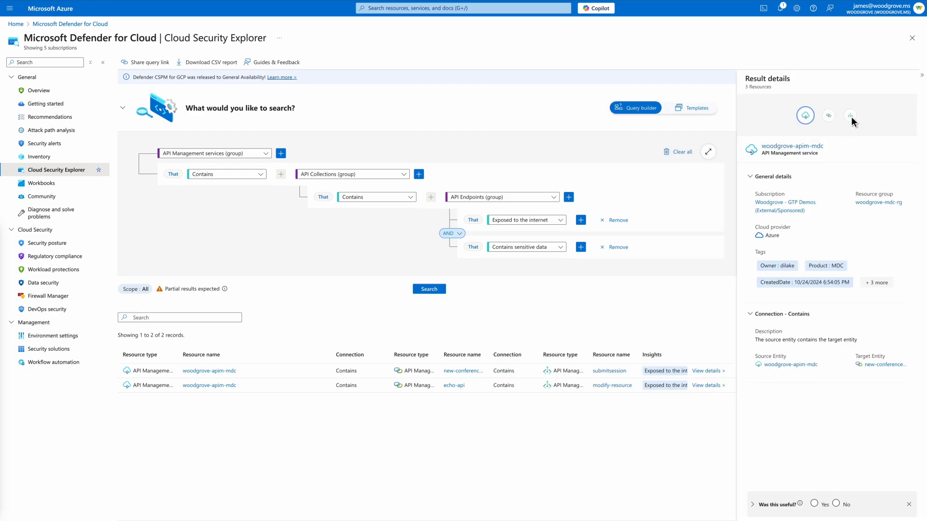
click(849, 115)
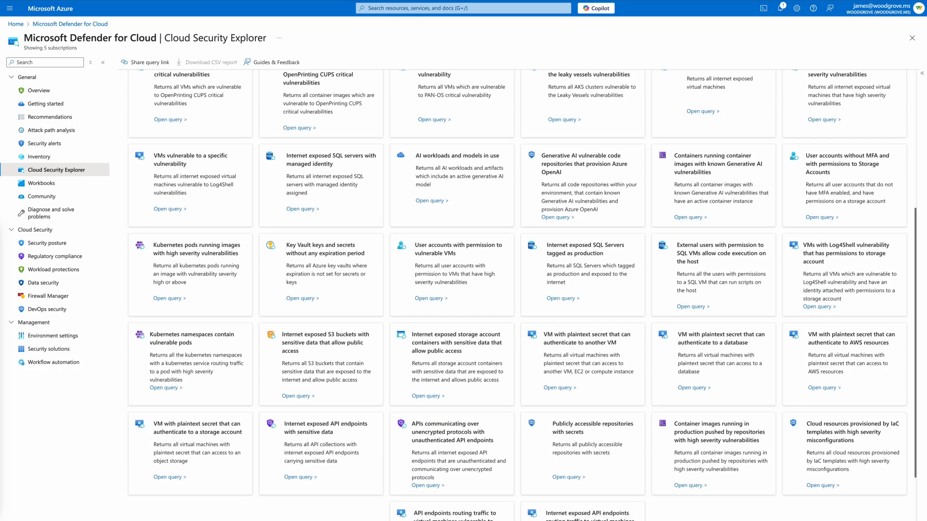
Search the API endpoints query with a Has vulnerabilities machine condition and view a result's details.
scroll(down, 3)
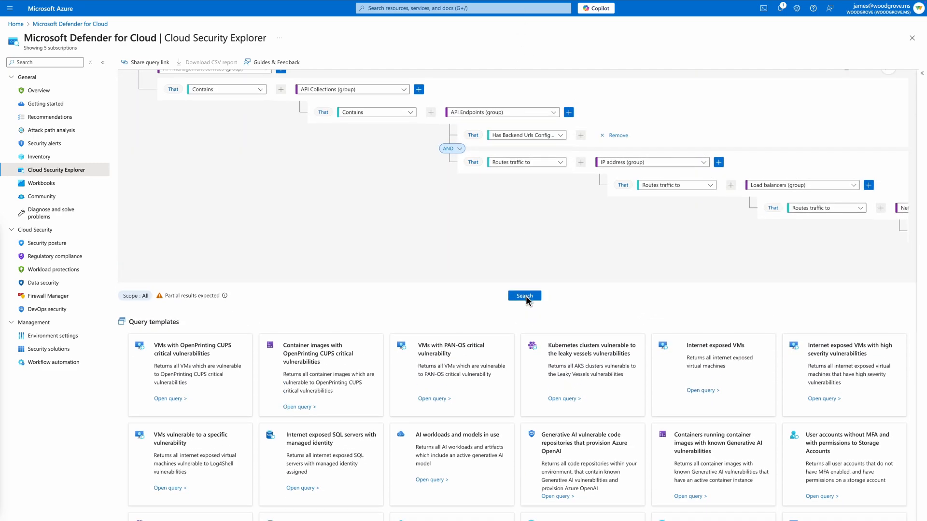
click(524, 296)
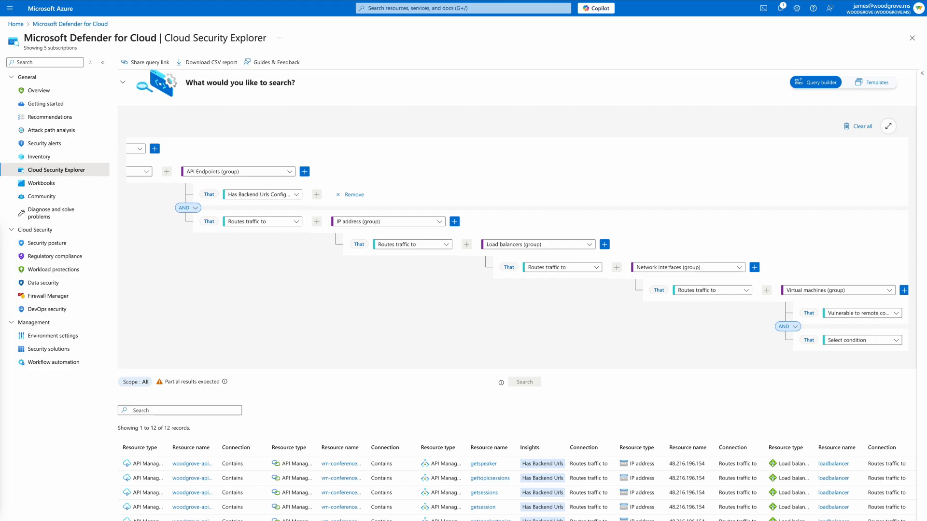
click(861, 340)
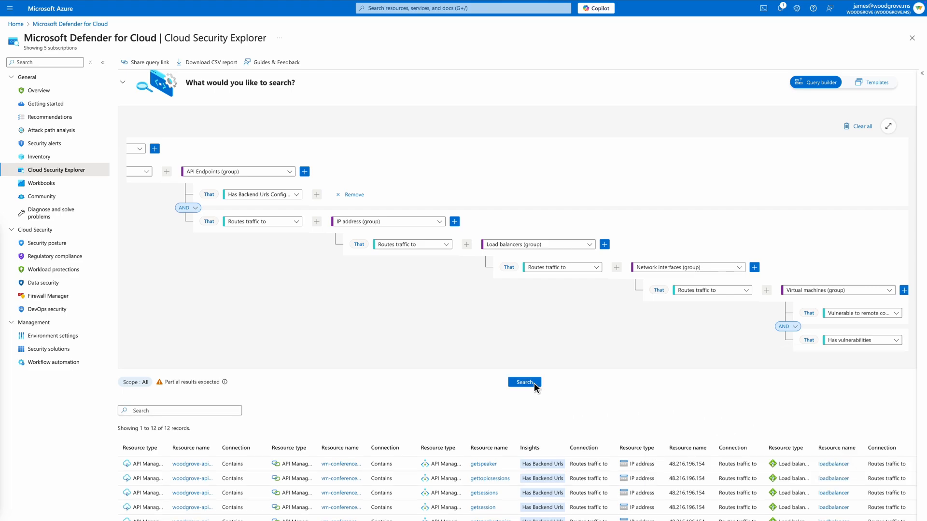
click(524, 382)
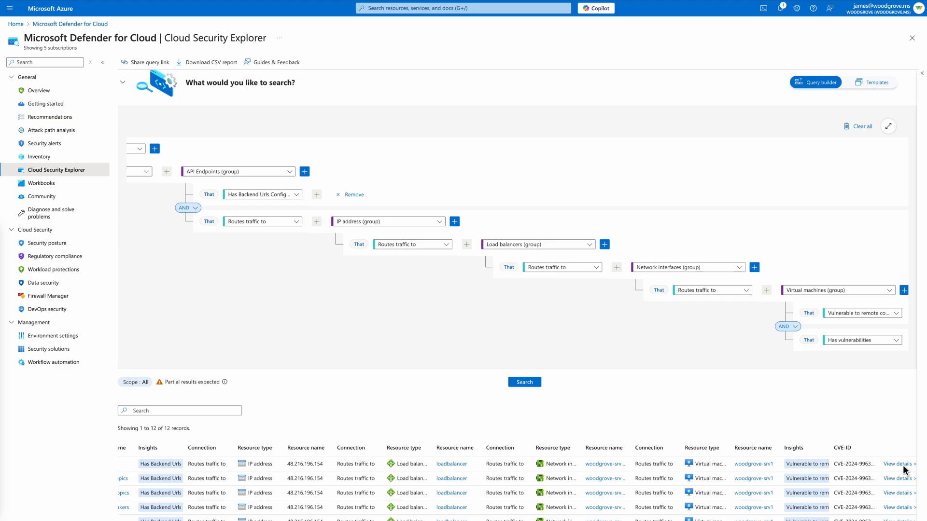
click(897, 464)
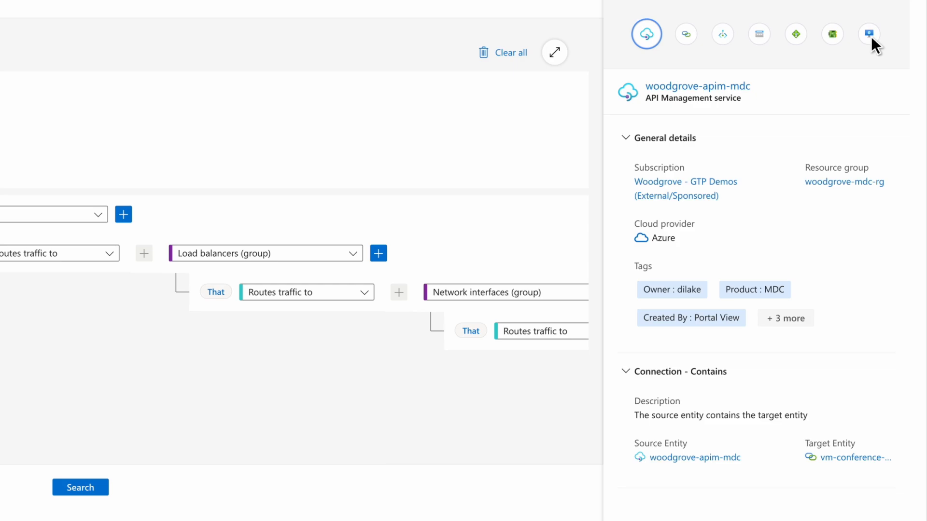
Review the woodgrove-srv1 virtual machine's CVE findings, then clear the whole query.
click(865, 34)
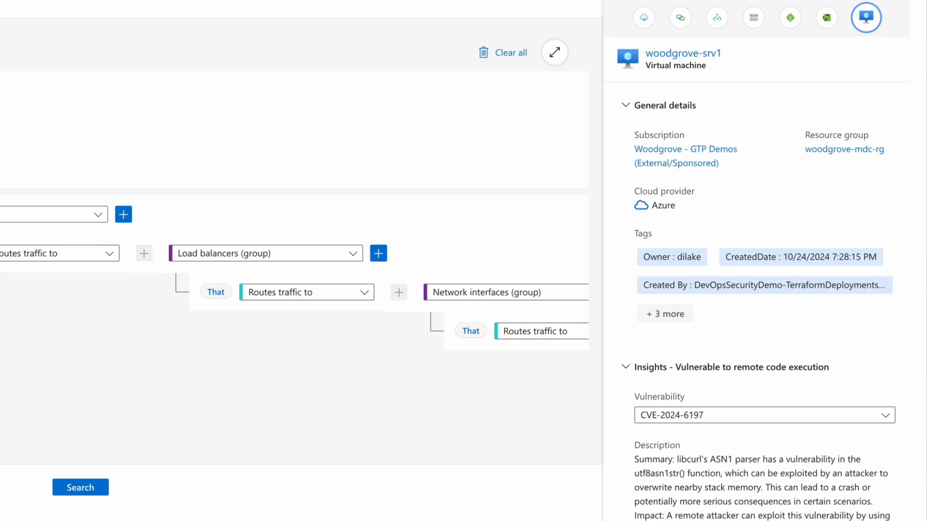
scroll(down, 3)
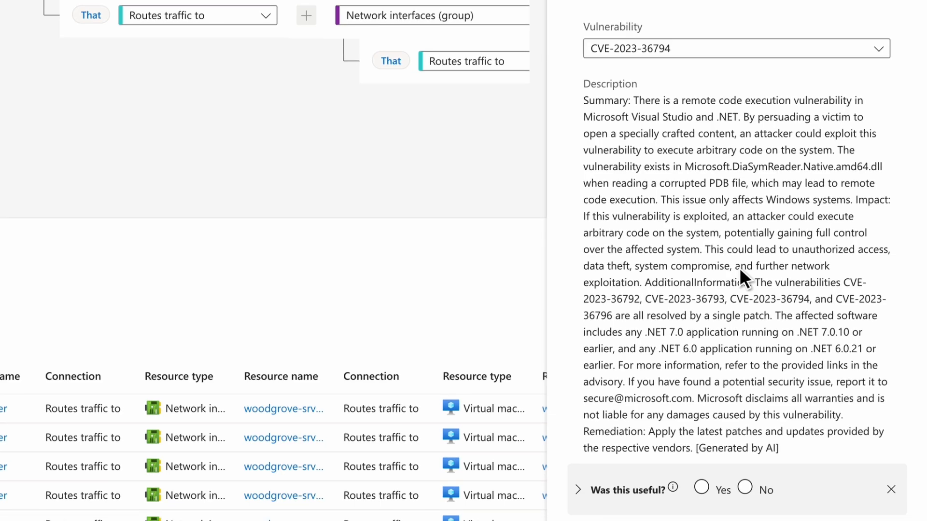
drag(632, 99, 717, 99)
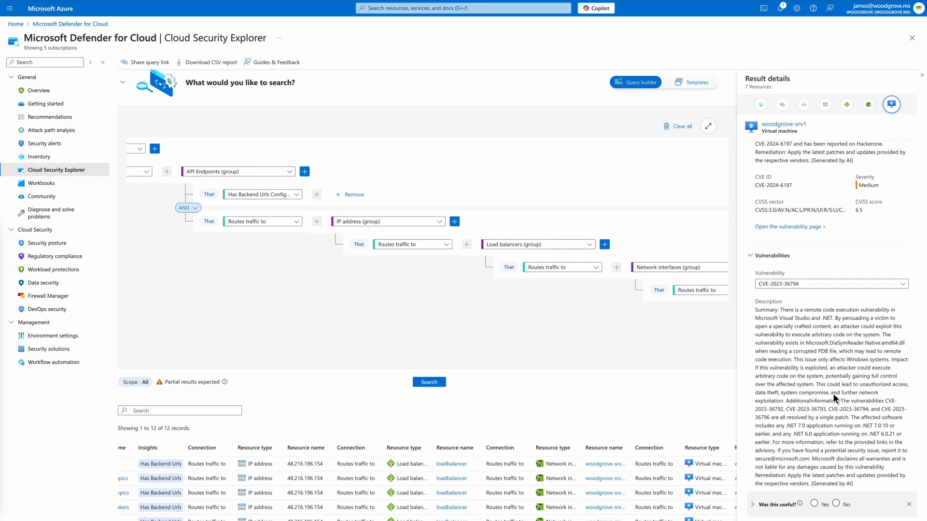
click(677, 126)
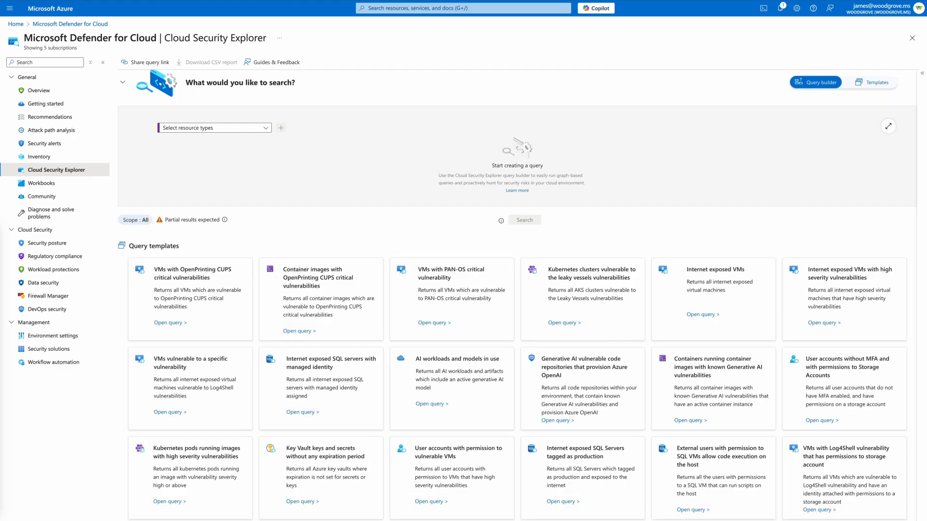
Review Data sensitivity under Environment settings, scrolling through PII info types and the label threshold.
click(52, 335)
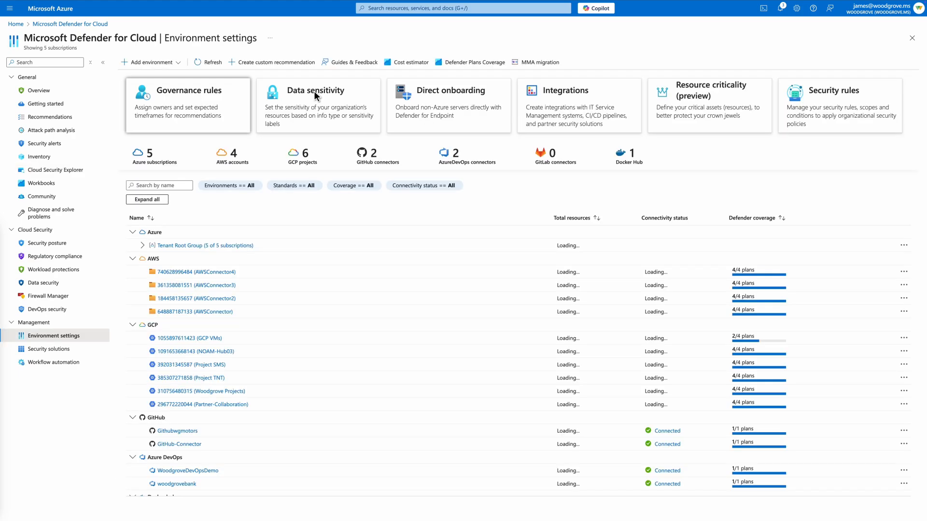
click(319, 105)
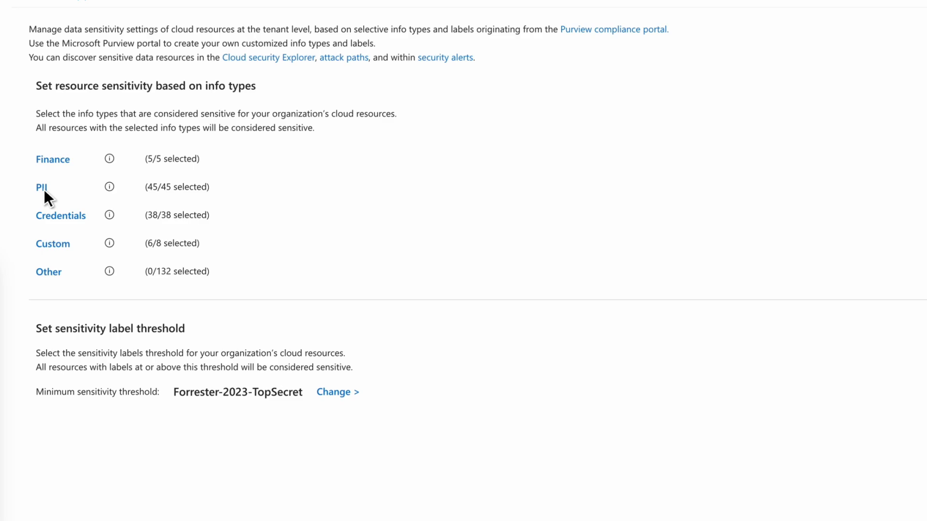
scroll(down, 3)
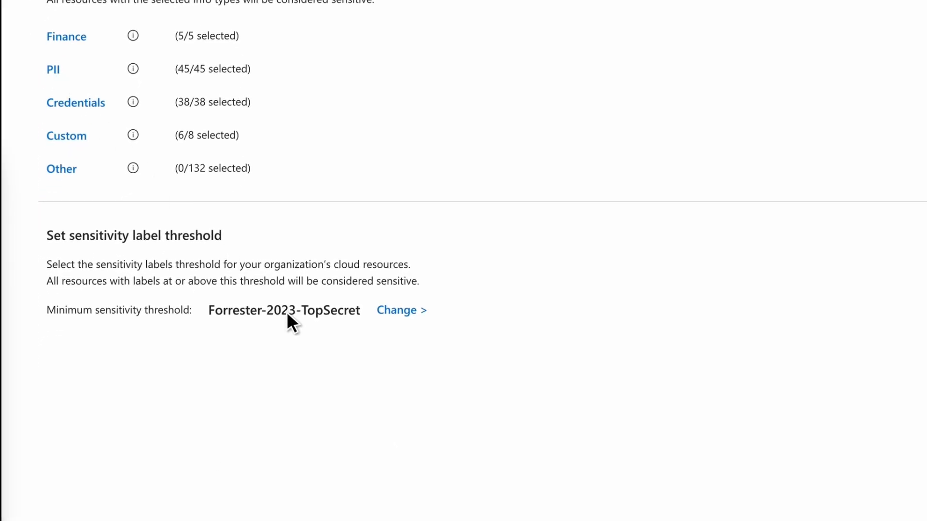
scroll(down, 3)
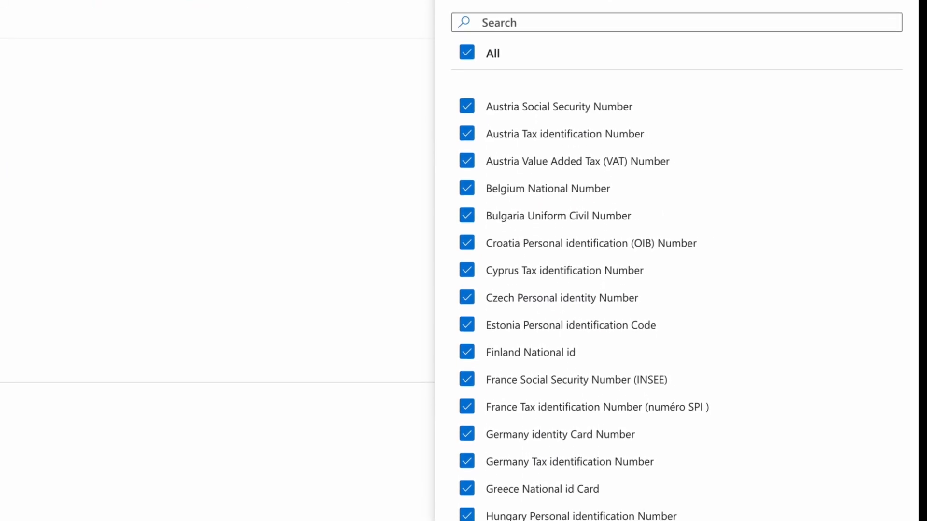
scroll(down, 3)
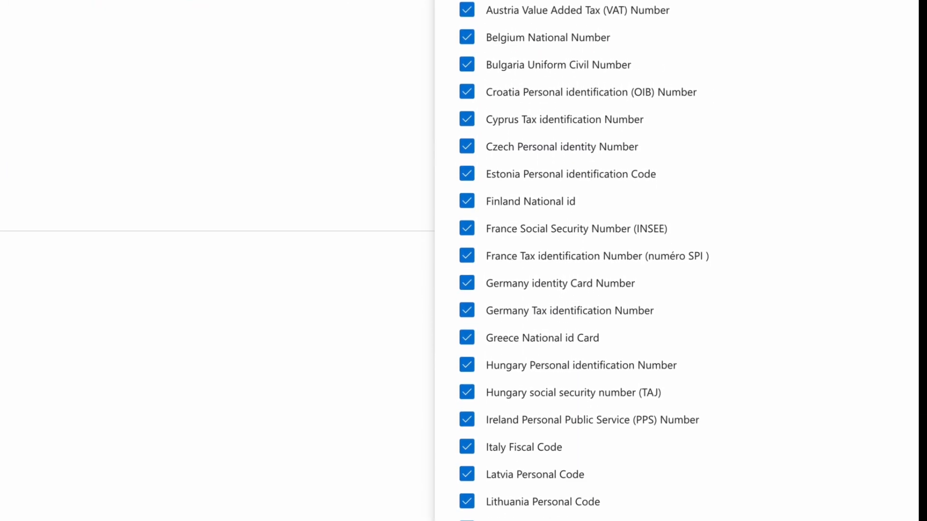
scroll(down, 3)
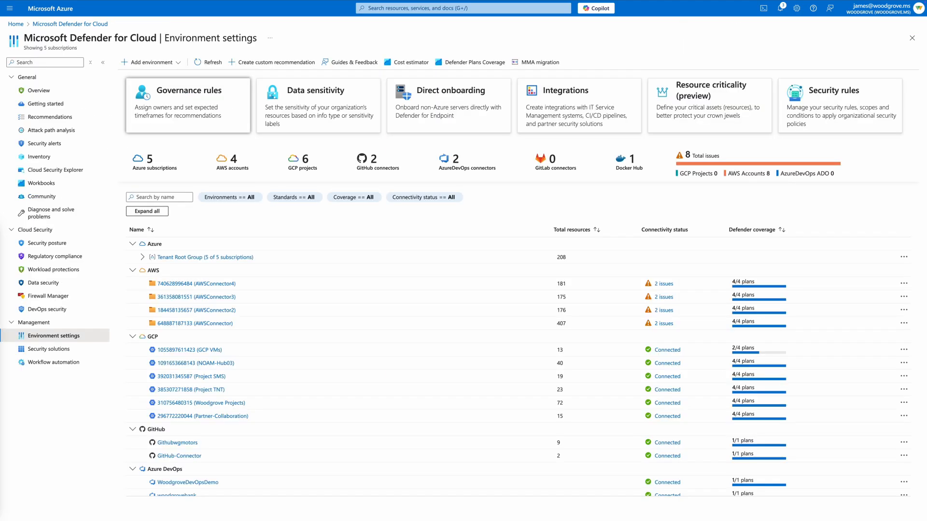
click(51, 130)
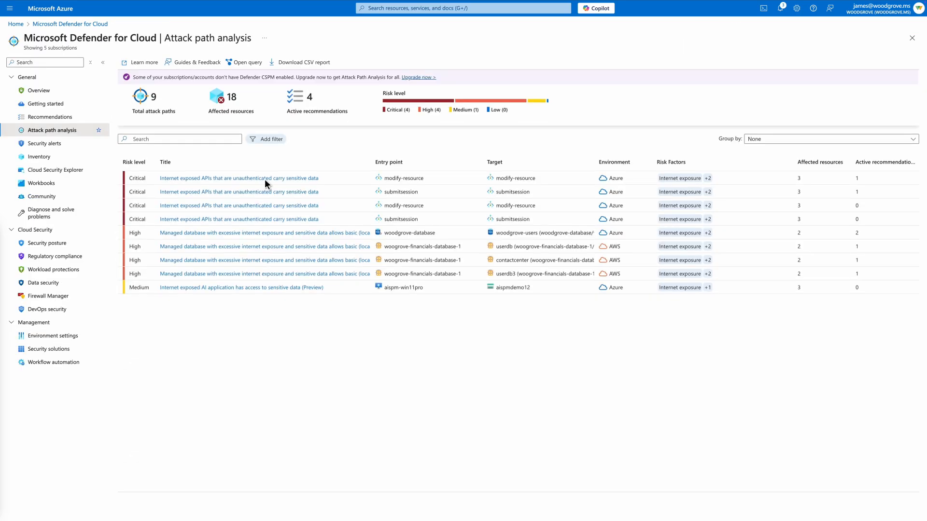
View the first critical attack path's graph and its Remediation steps.
click(238, 177)
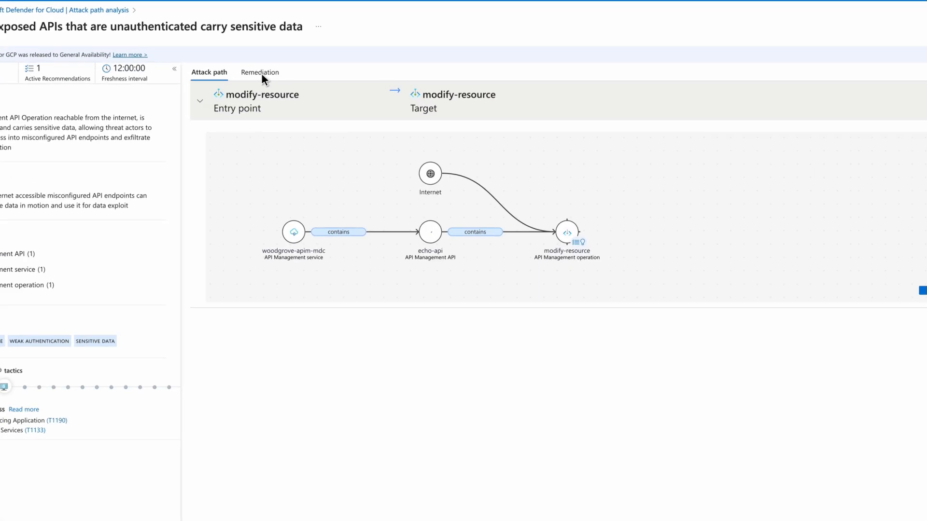
scroll(down, 3)
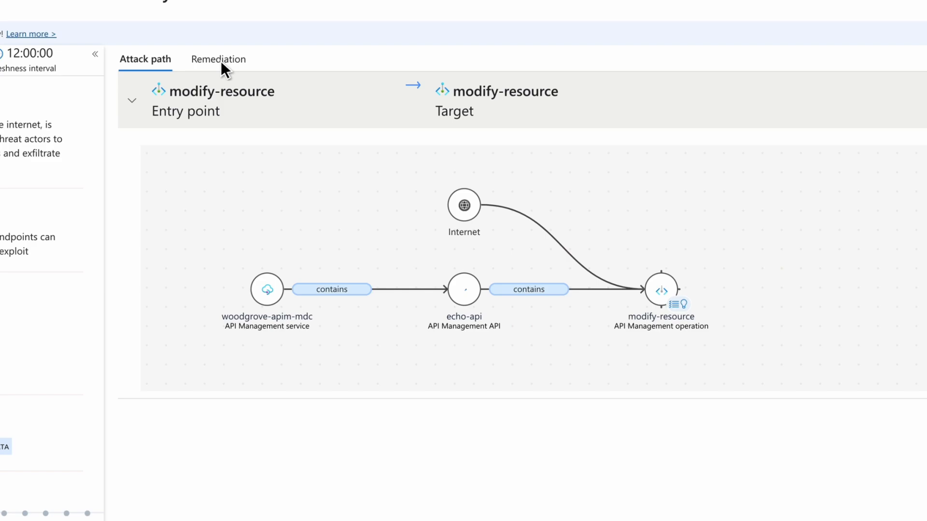
click(218, 59)
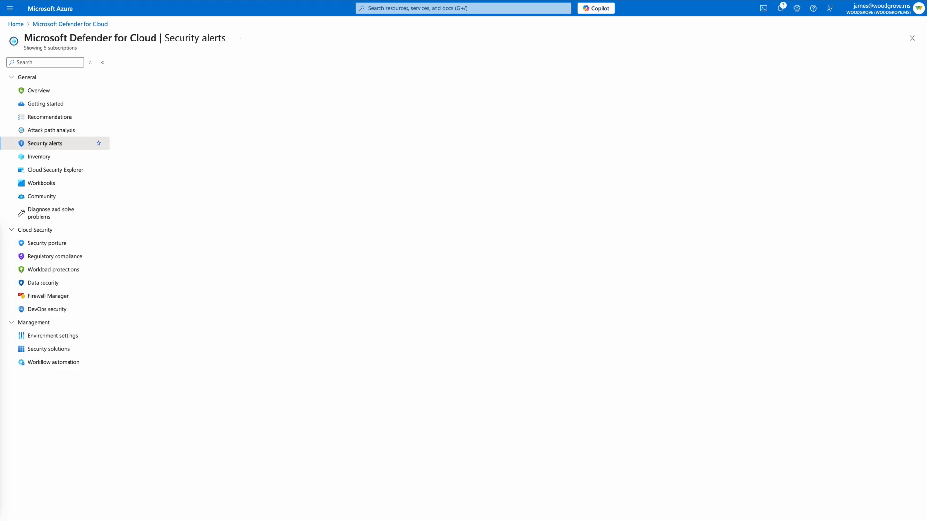
Search alerts for 'api' and show full details of the Suspicious spike in API traffic alert.
click(45, 143)
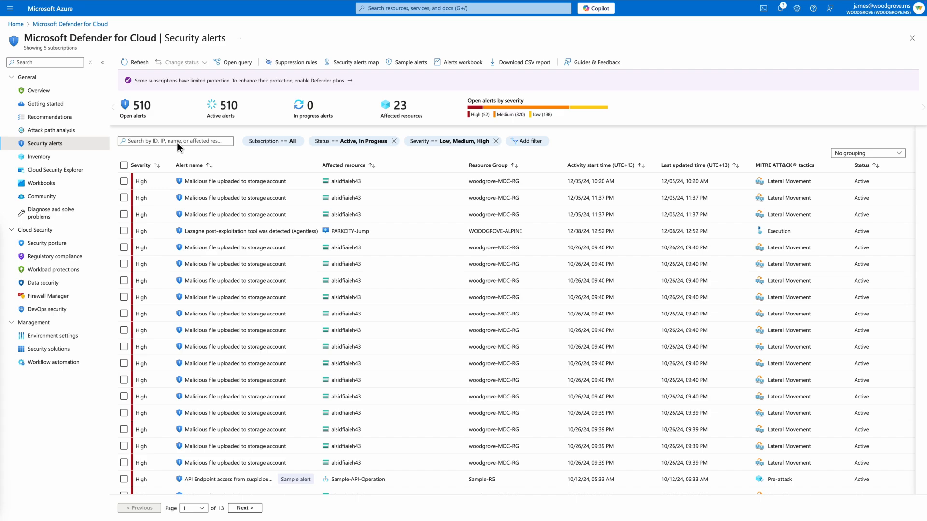
text(api)
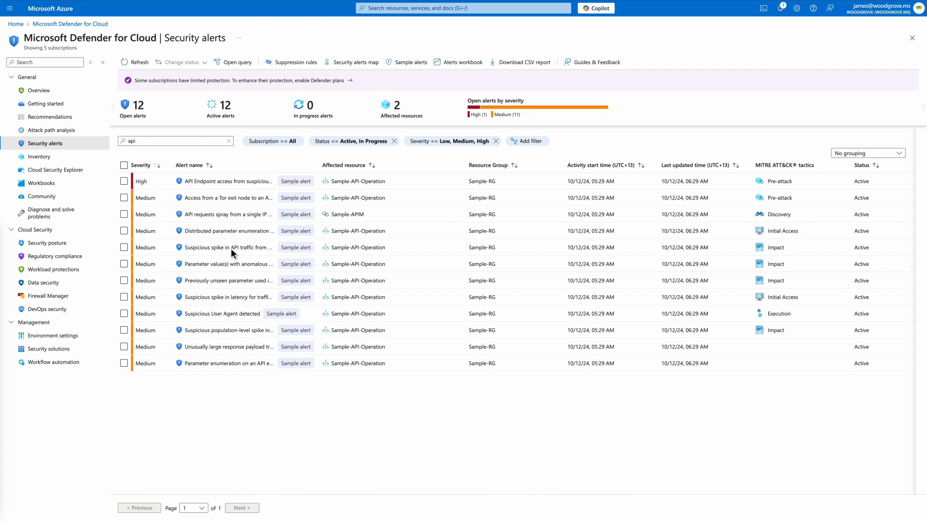
click(228, 247)
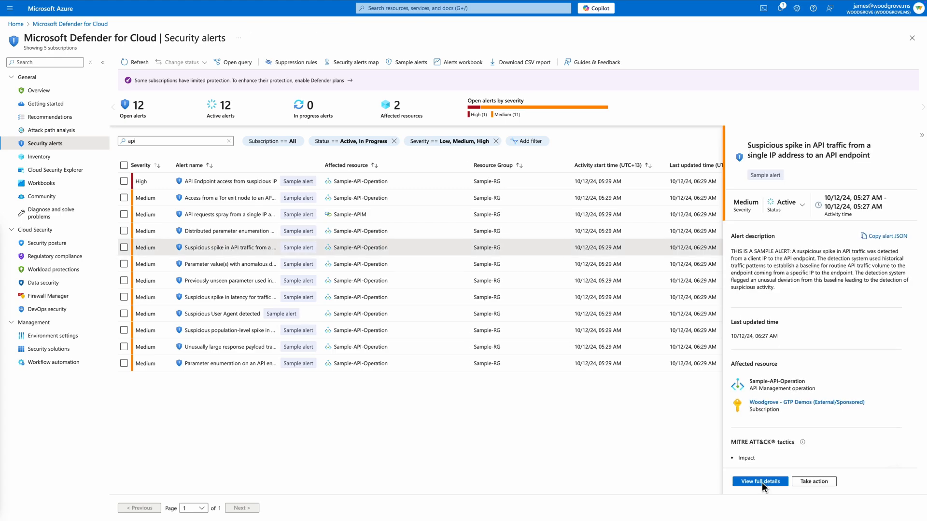
click(760, 481)
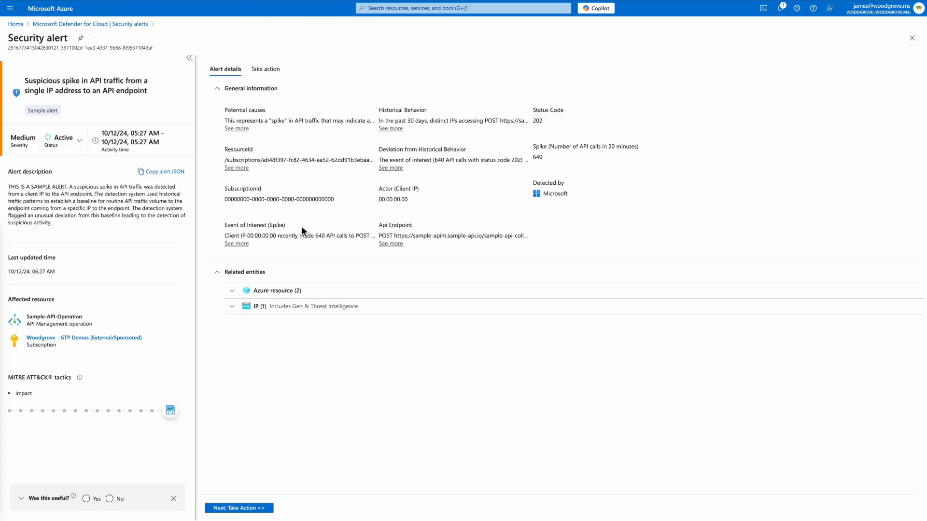